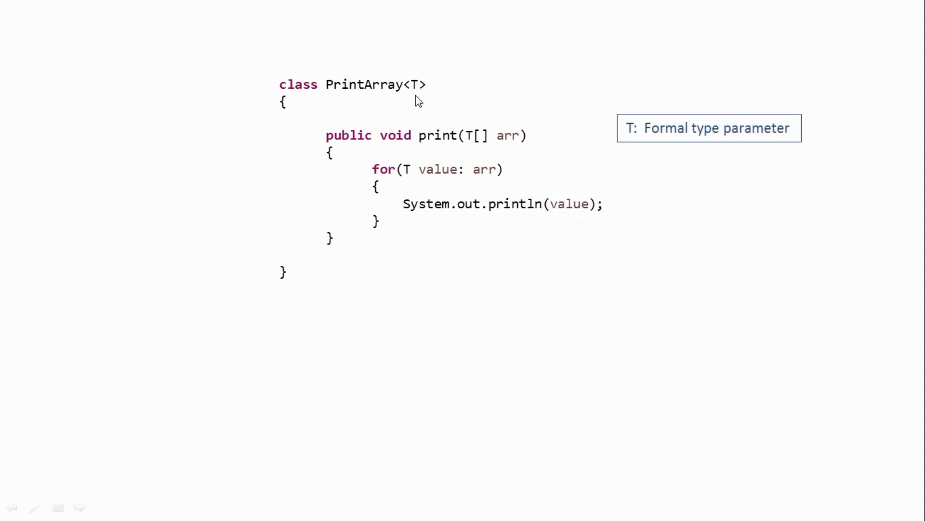
{"action": "mouse_move", "coordinate": [323, 150]}
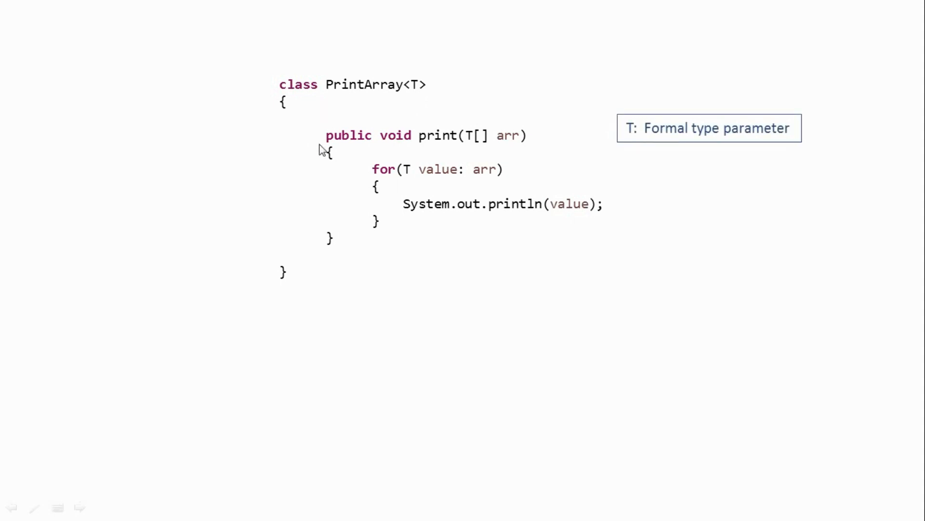
{"action": "mouse_move", "coordinate": [471, 147]}
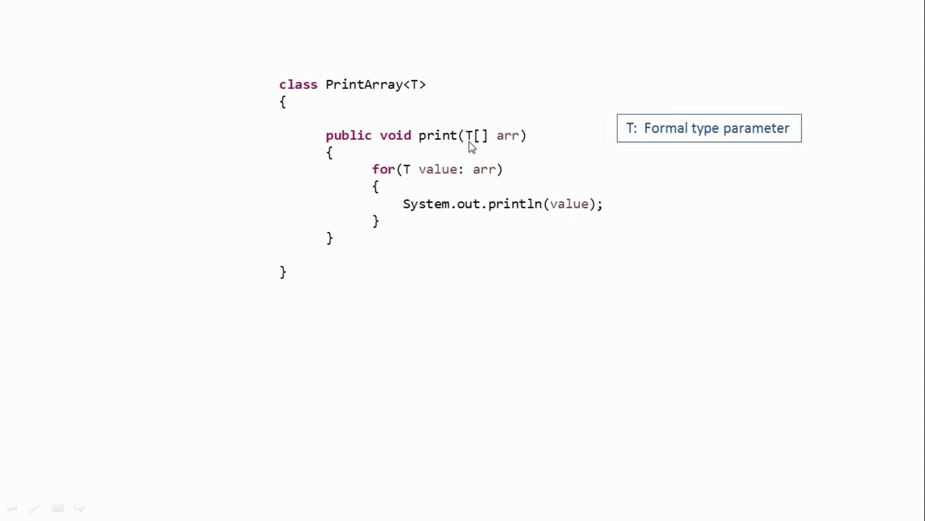
{"action": "mouse_move", "coordinate": [407, 183]}
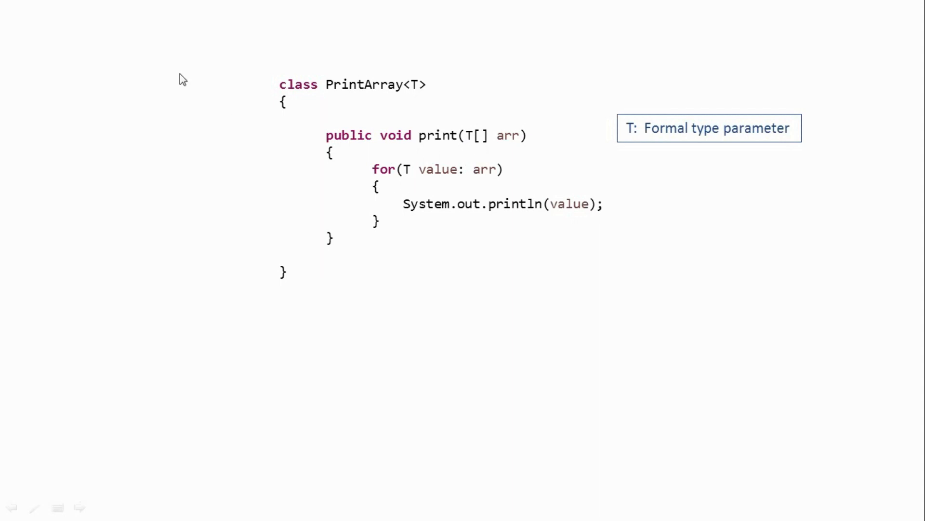
{"action": "mouse_move", "coordinate": [579, 147]}
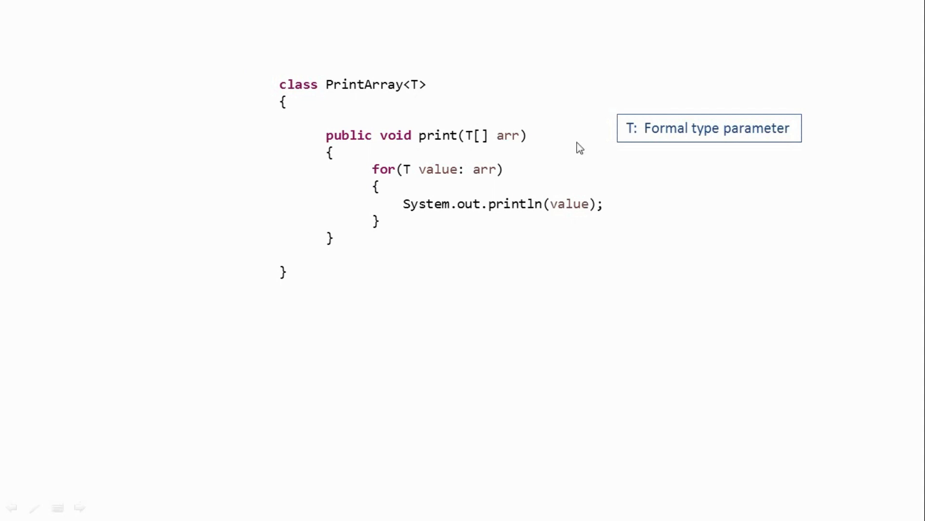
{"action": "mouse_move", "coordinate": [237, 119]}
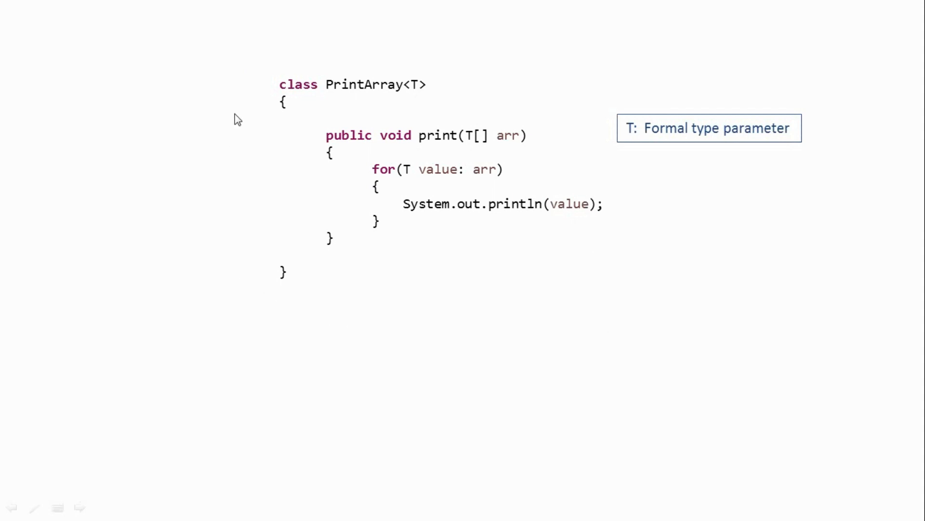
{"action": "mouse_move", "coordinate": [559, 461]}
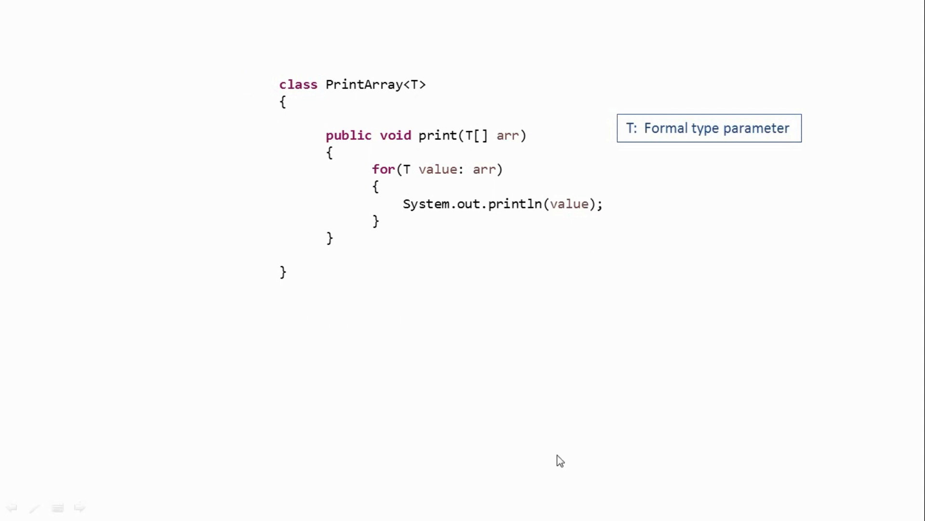
{"action": "mouse_move", "coordinate": [421, 97]}
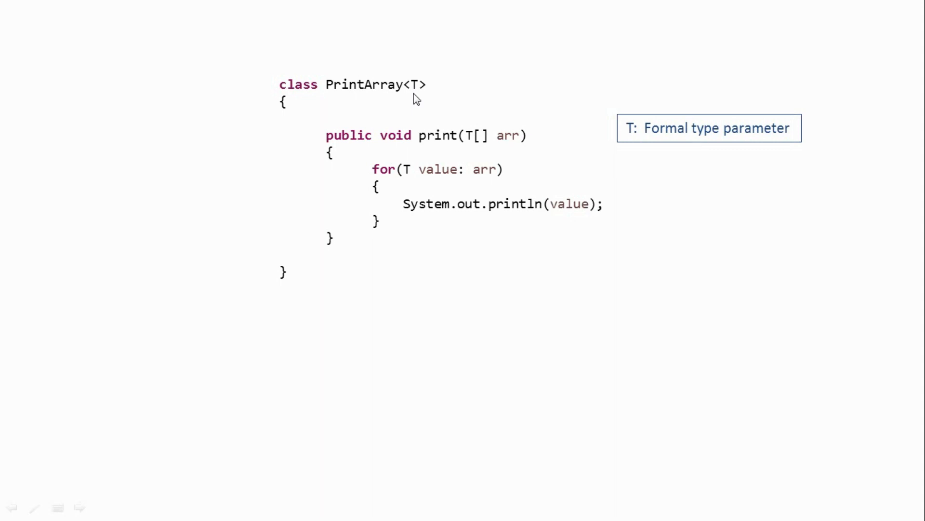
{"action": "mouse_move", "coordinate": [230, 264]}
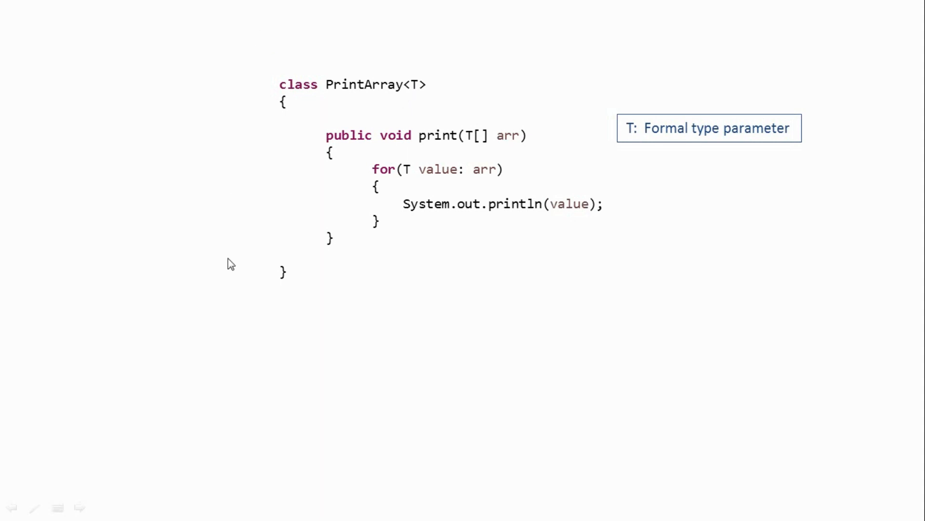
{"action": "mouse_move", "coordinate": [587, 314]}
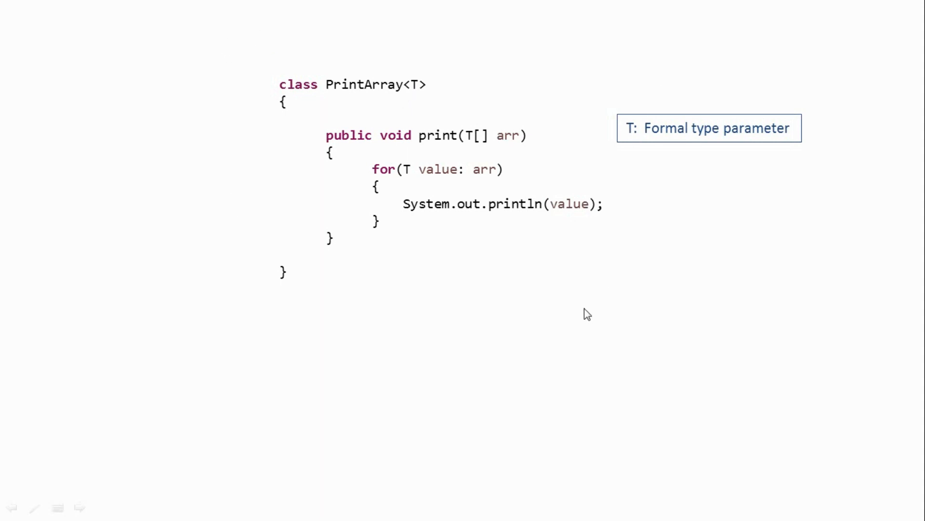
{"action": "mouse_move", "coordinate": [492, 517]}
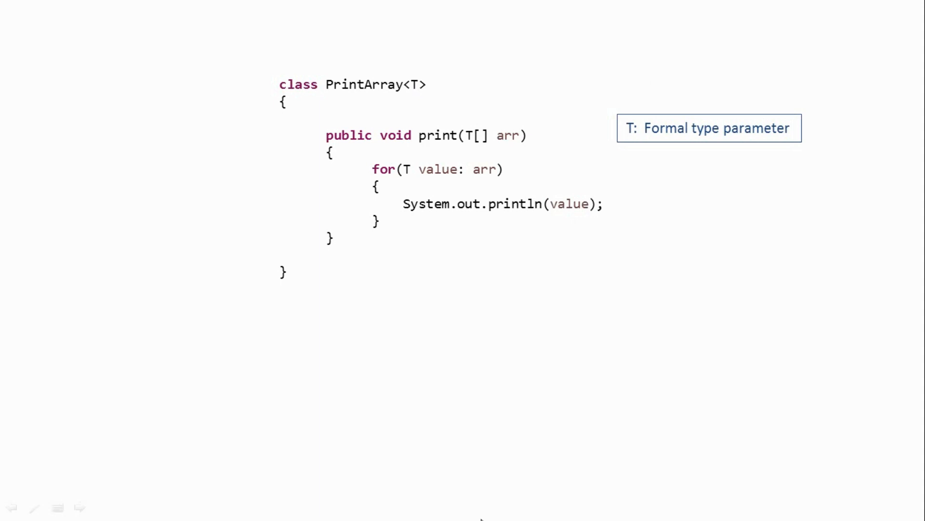
{"action": "mouse_move", "coordinate": [479, 517]}
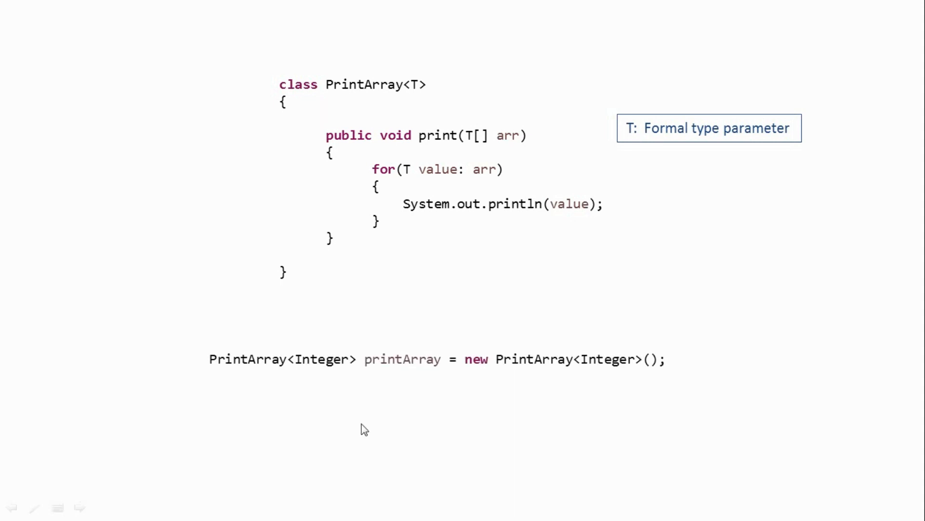
{"action": "mouse_move", "coordinate": [301, 367]}
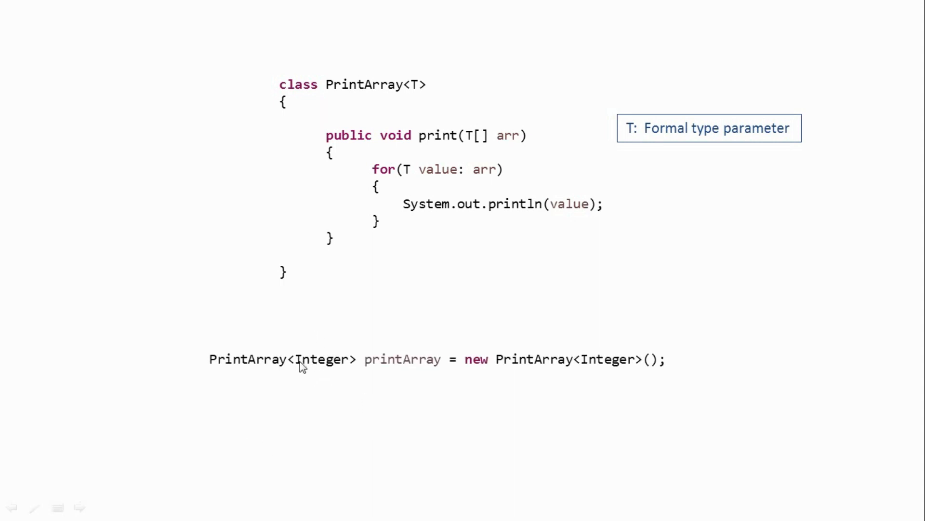
{"action": "mouse_move", "coordinate": [526, 387]}
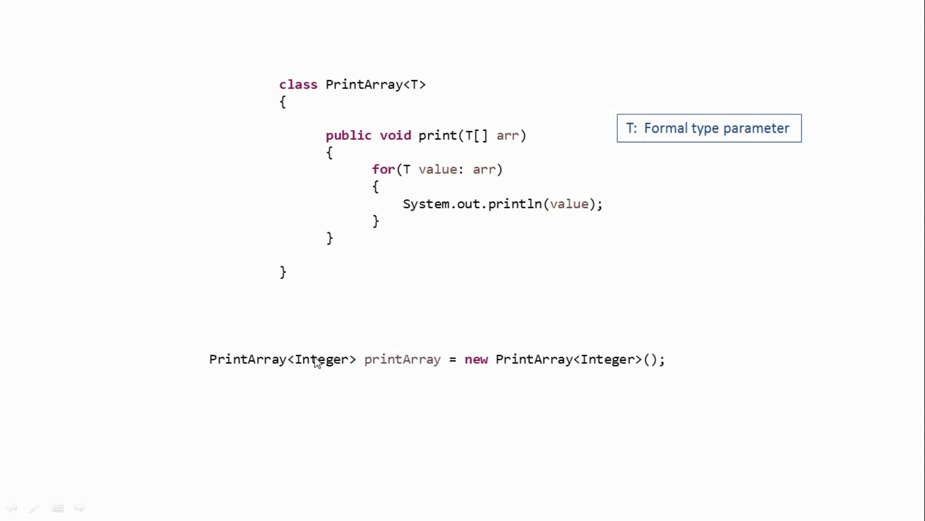
{"action": "mouse_move", "coordinate": [314, 372]}
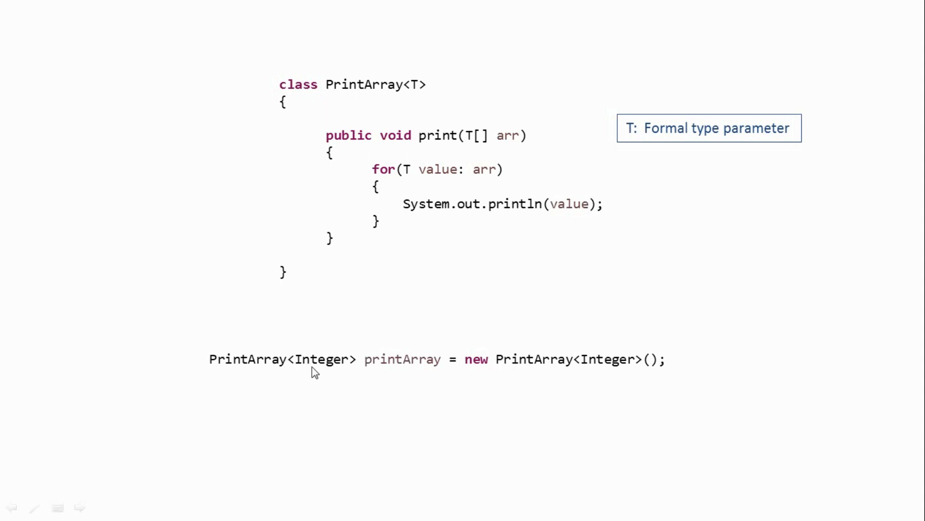
{"action": "mouse_move", "coordinate": [320, 373]}
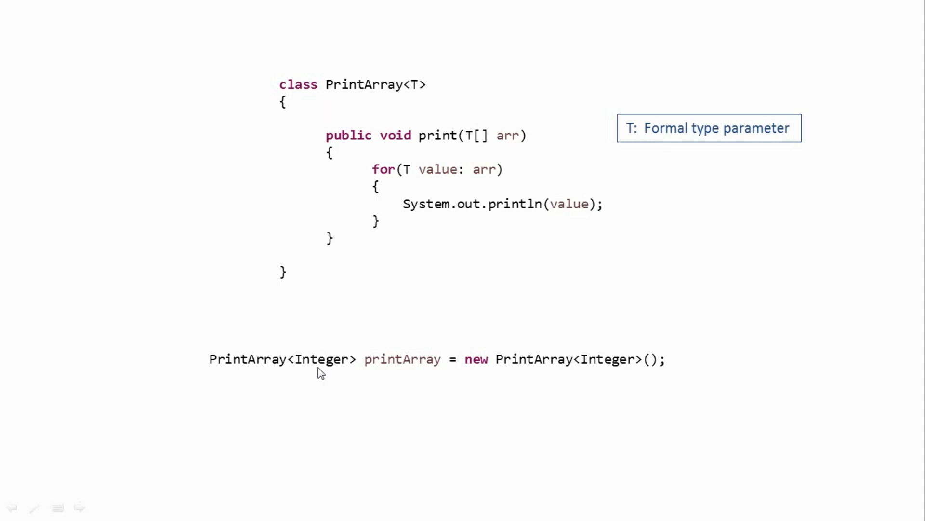
{"action": "mouse_move", "coordinate": [302, 369]}
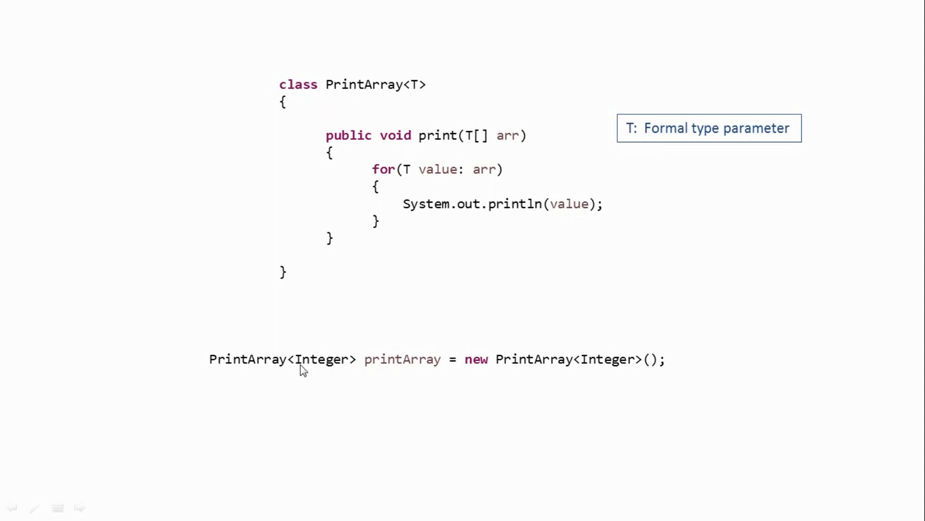
{"action": "mouse_move", "coordinate": [323, 368]}
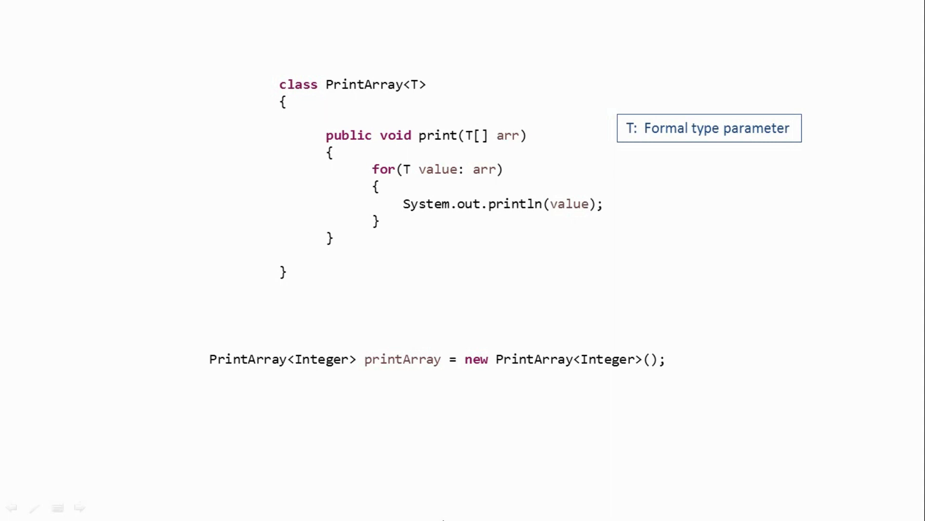
{"action": "type", "text": "printArray.print(integerArray); // Pass Integer array"}
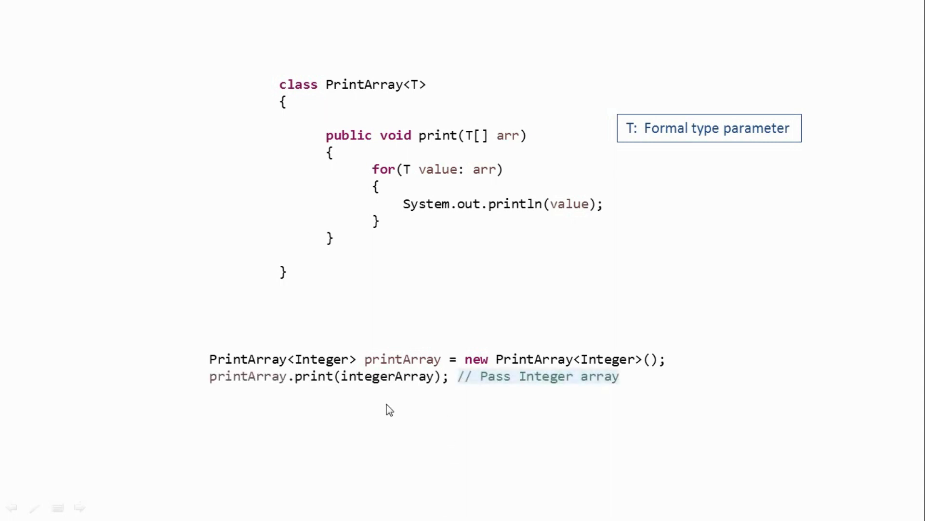
{"action": "mouse_move", "coordinate": [353, 380]}
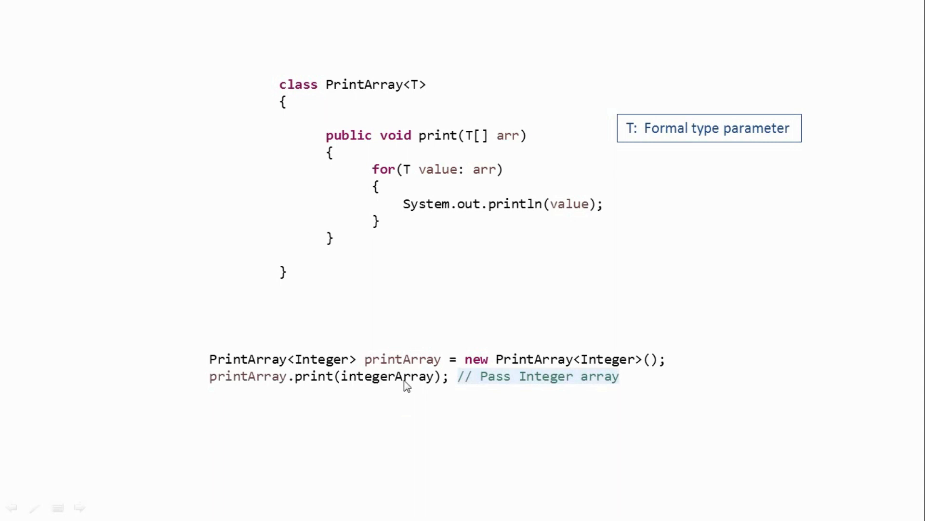
{"action": "mouse_move", "coordinate": [426, 386]}
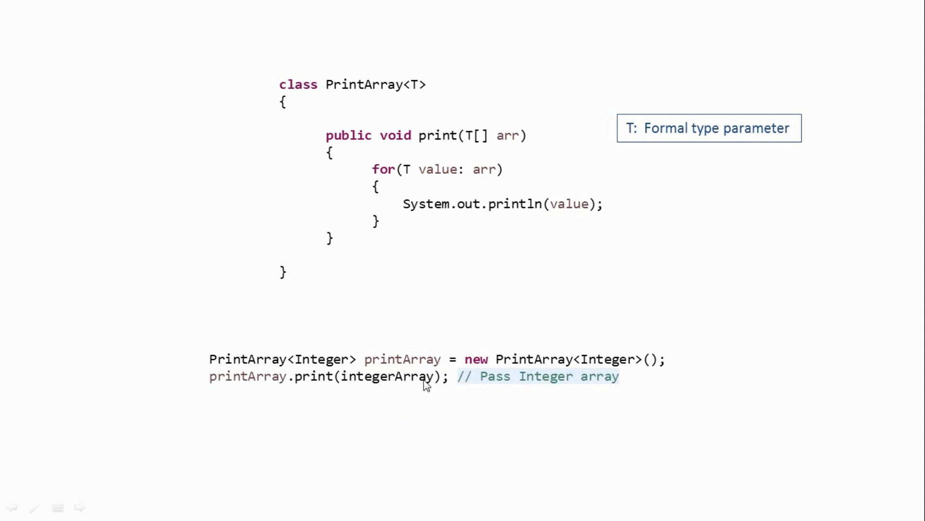
{"action": "mouse_move", "coordinate": [384, 382]}
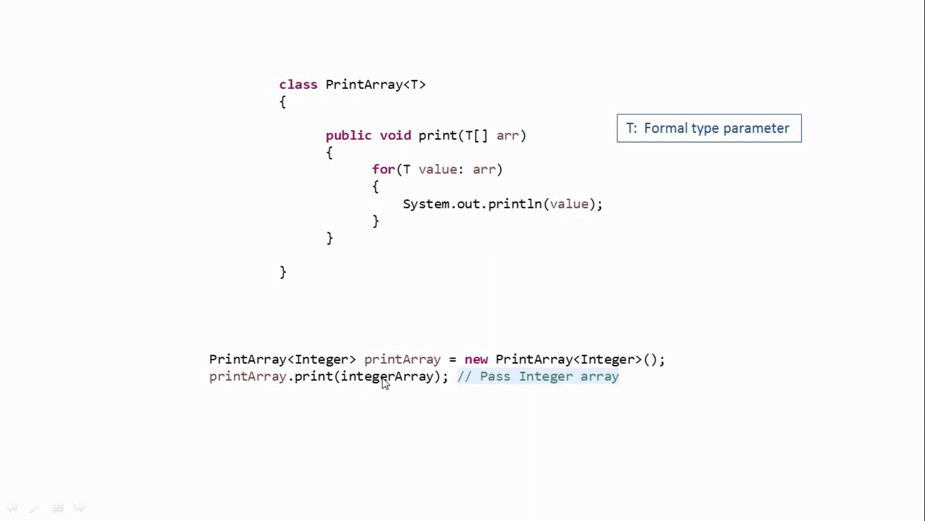
{"action": "mouse_move", "coordinate": [384, 384]}
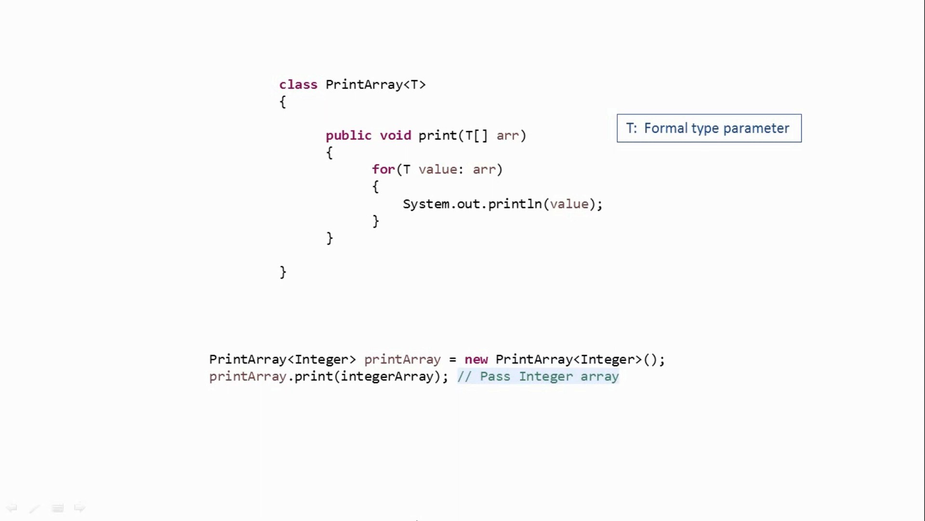
{"action": "type", "text": "PrintArray<String> printArray = new PrintArray<String>();"}
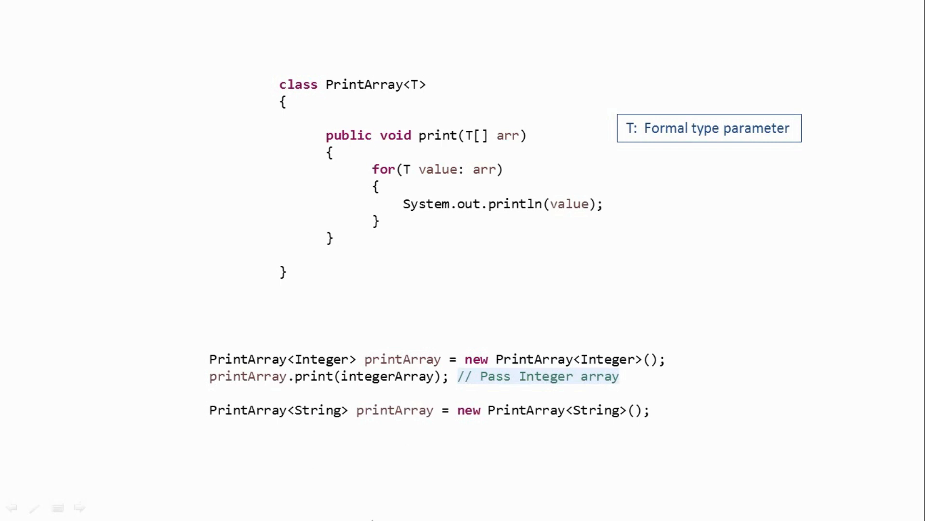
{"action": "type", "text": "printArray.print(stringArray); // Pass String array"}
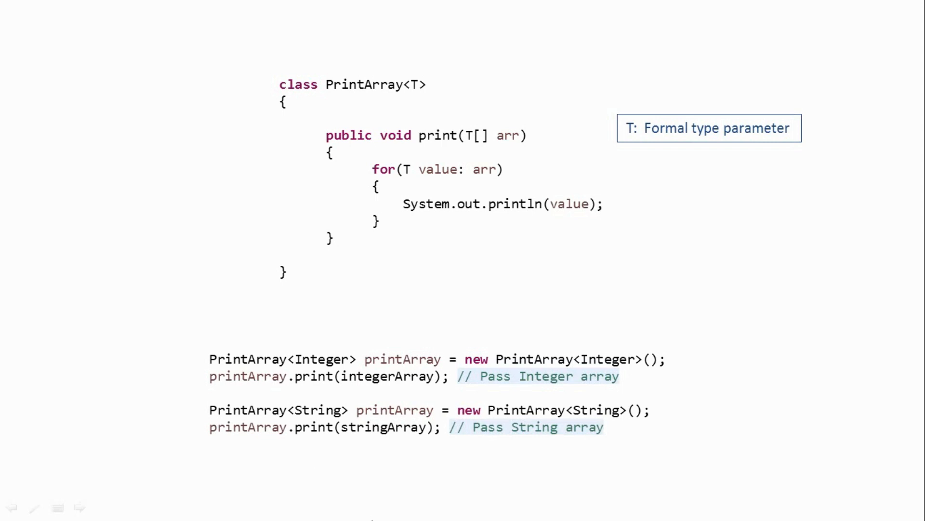
{"action": "mouse_move", "coordinate": [235, 296]}
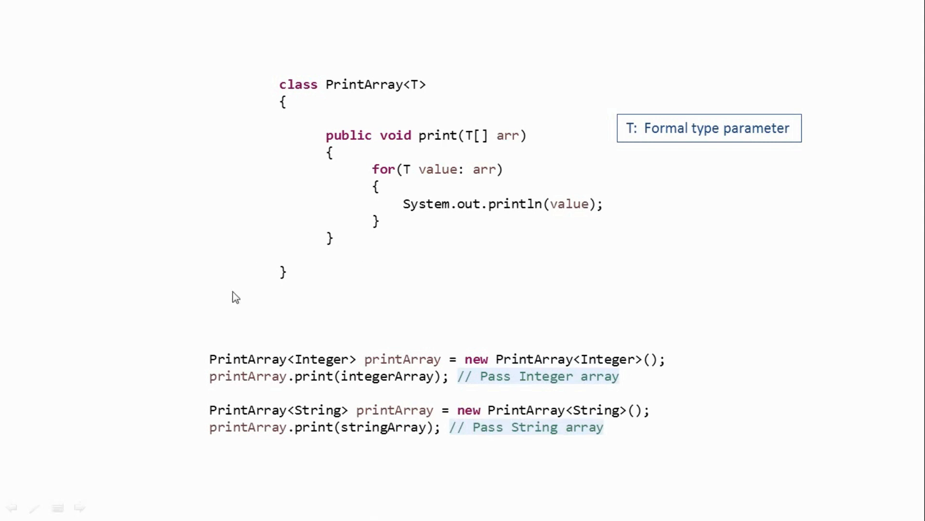
{"action": "mouse_move", "coordinate": [353, 435]}
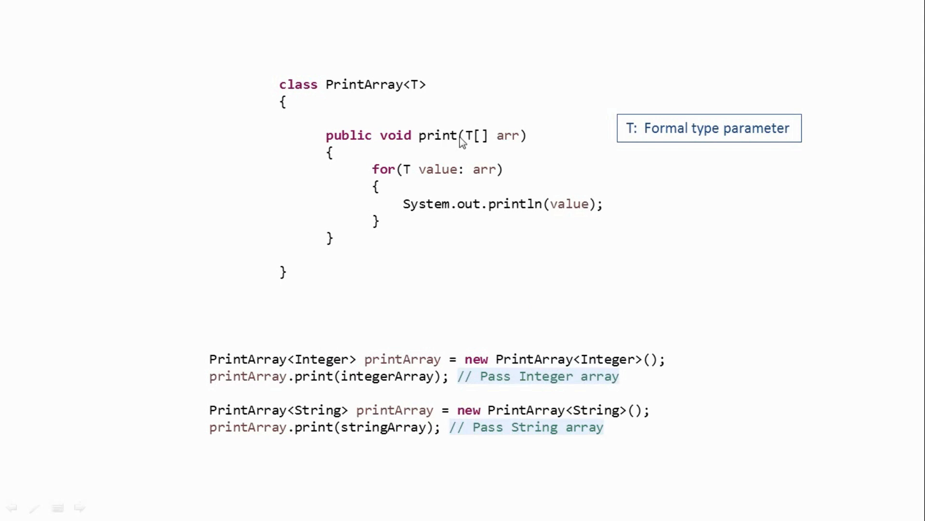
{"action": "mouse_move", "coordinate": [415, 93]}
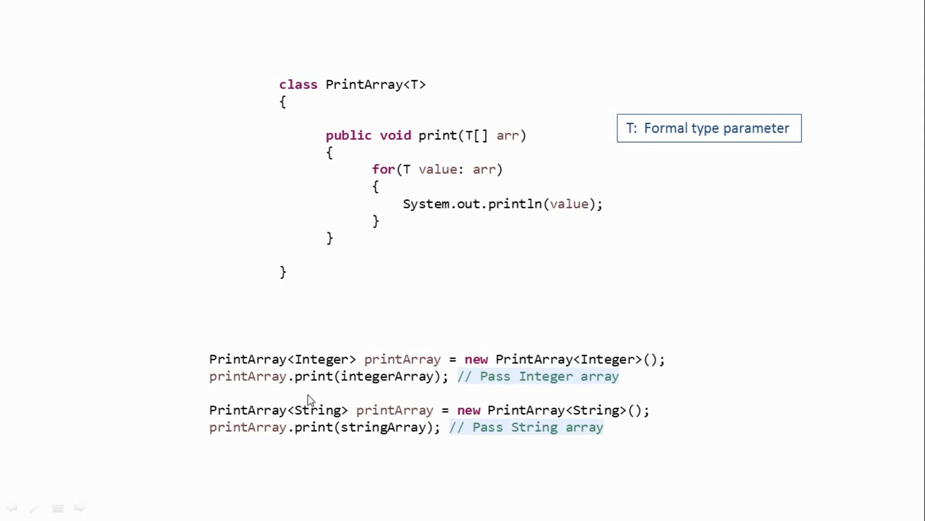
{"action": "mouse_move", "coordinate": [317, 422]}
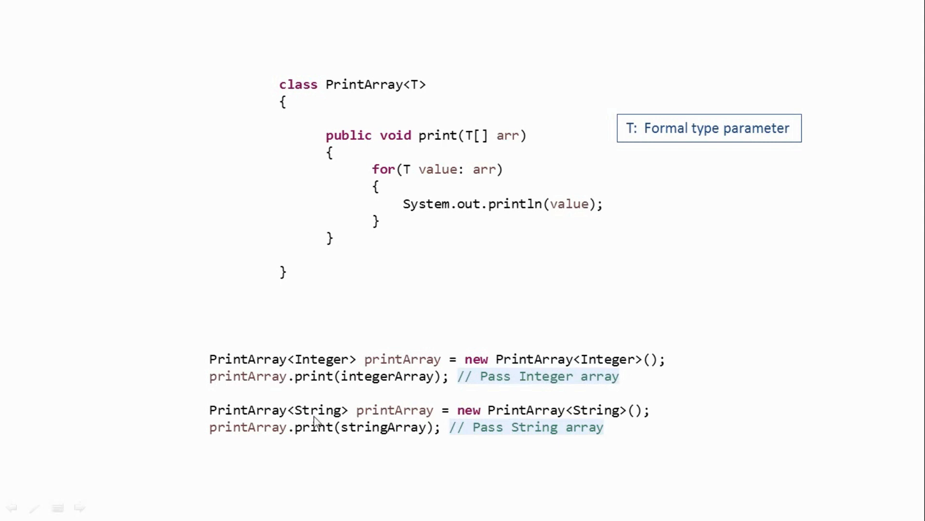
{"action": "mouse_move", "coordinate": [417, 88]}
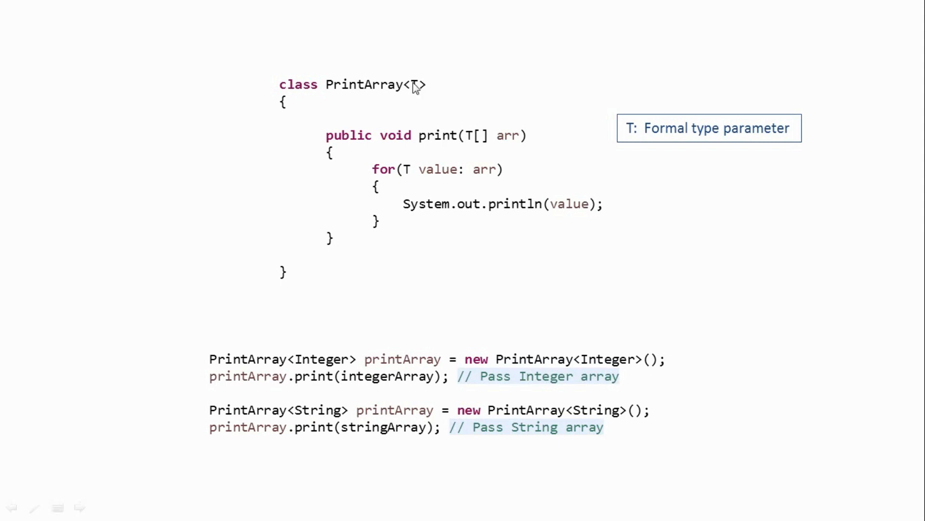